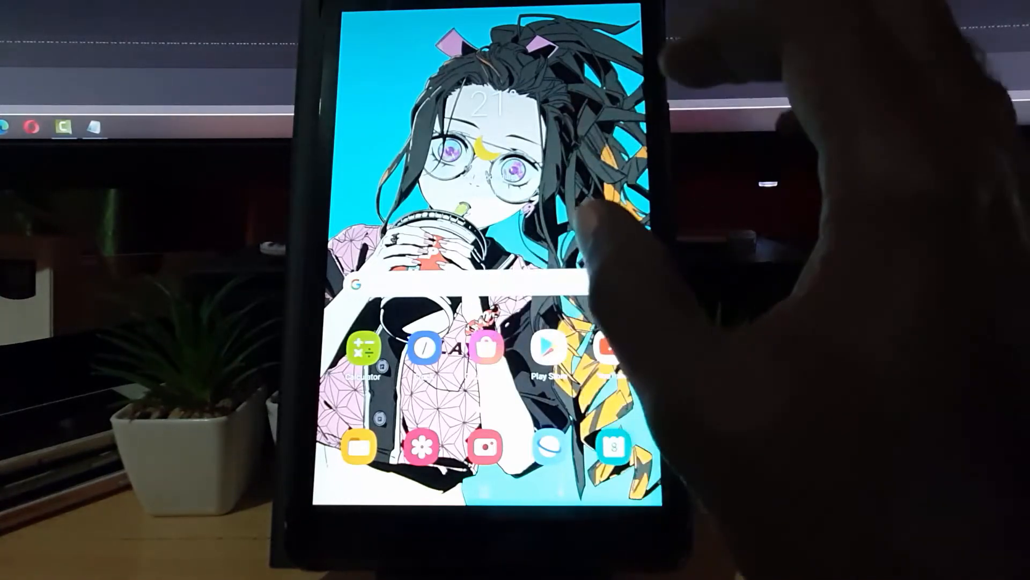
mouse_move(611, 348)
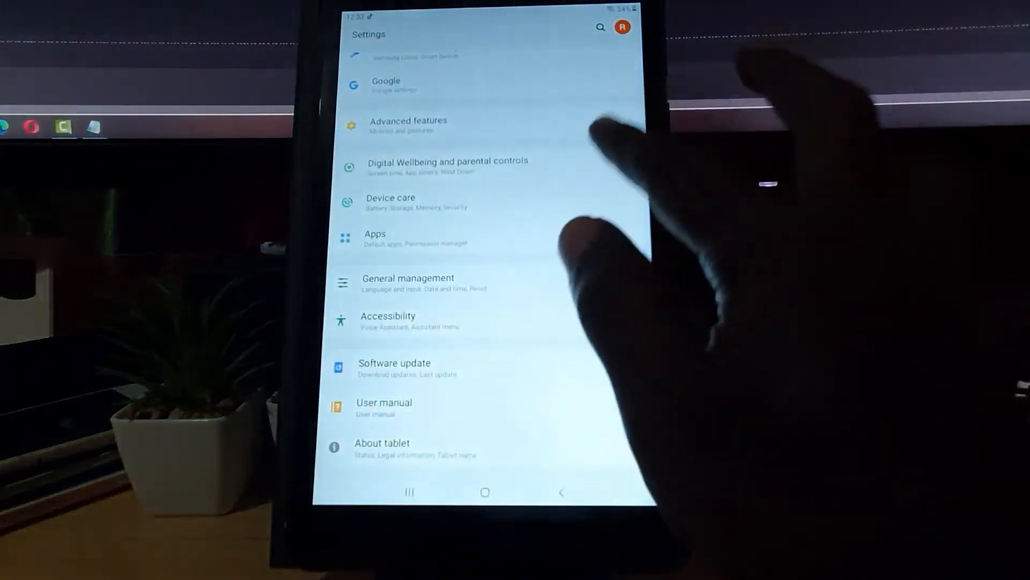
scroll("down", 3)
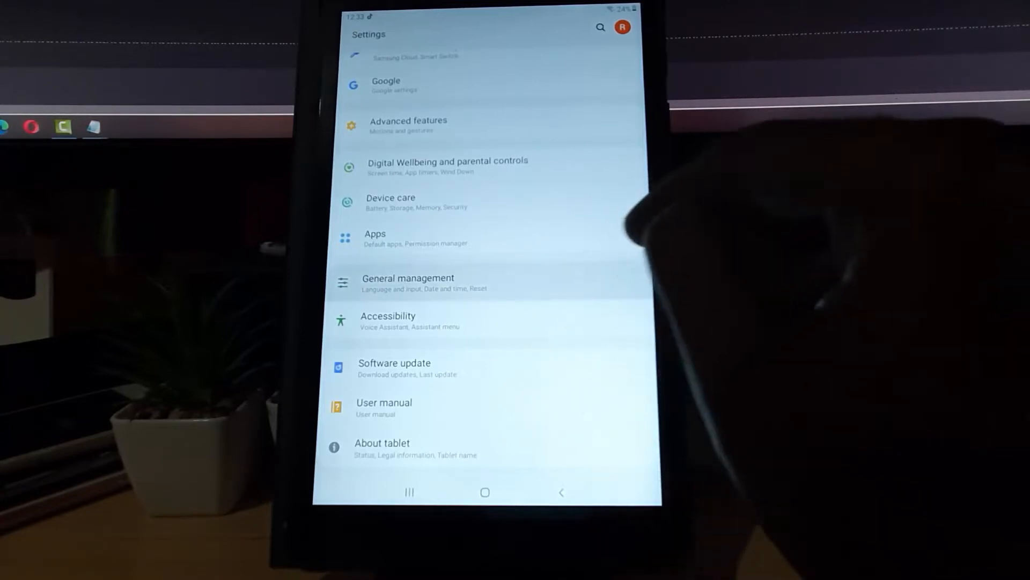
left_click(408, 282)
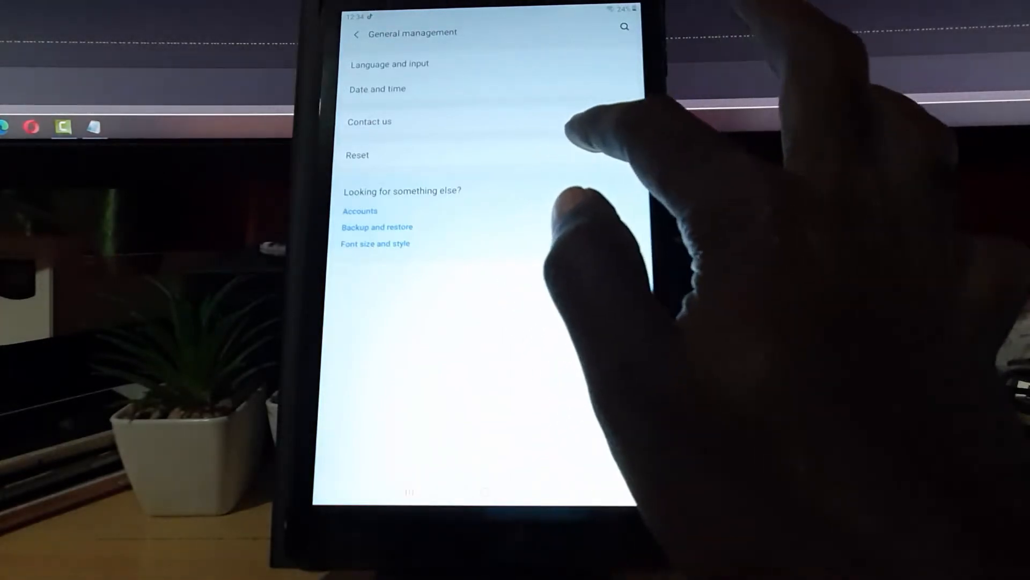
Go from General management into Reset and on to the Factory data reset page.
left_click(357, 155)
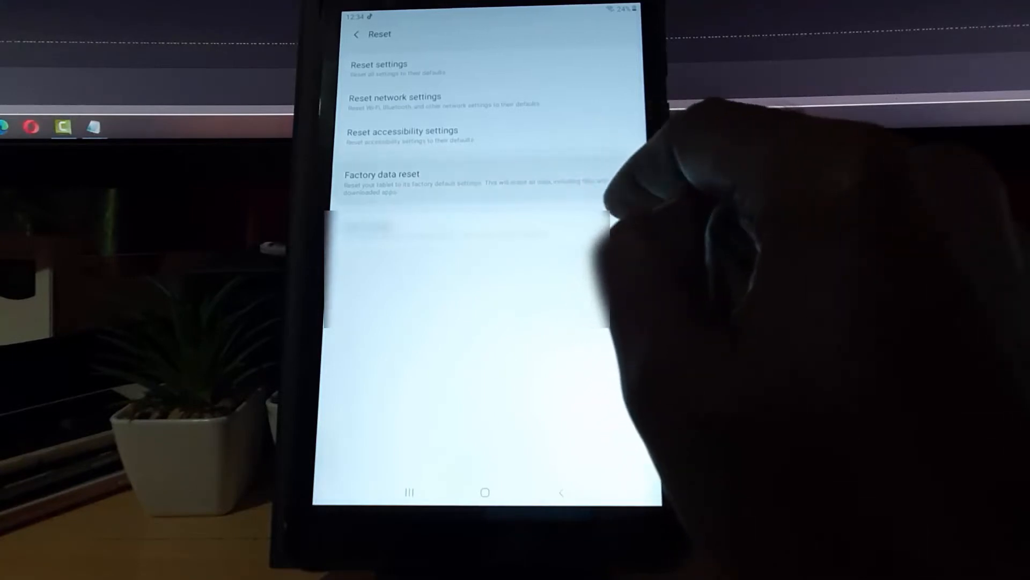
left_click(381, 174)
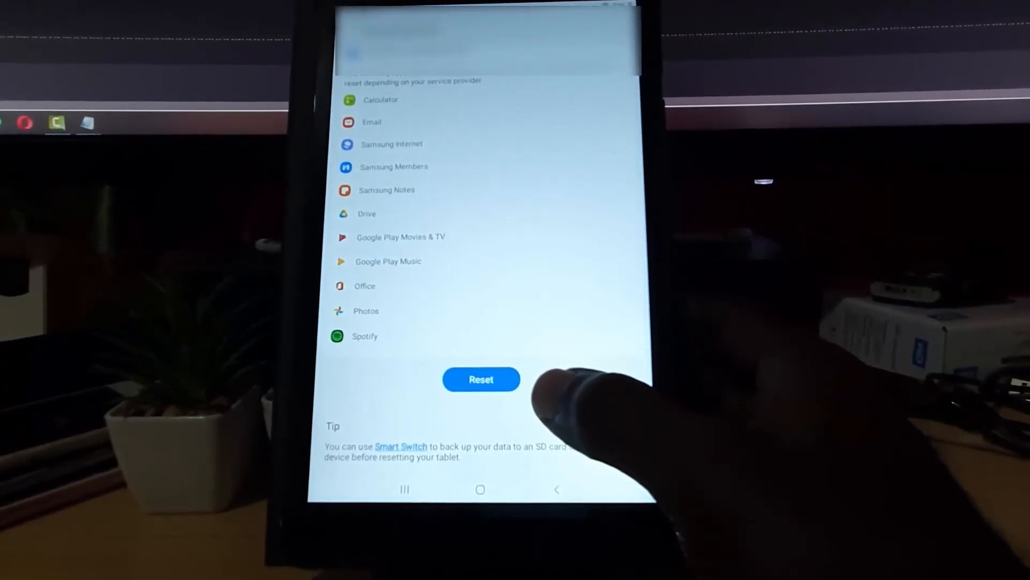
Leave the Factory data reset page for the home screen without confirming the reset.
left_click(481, 379)
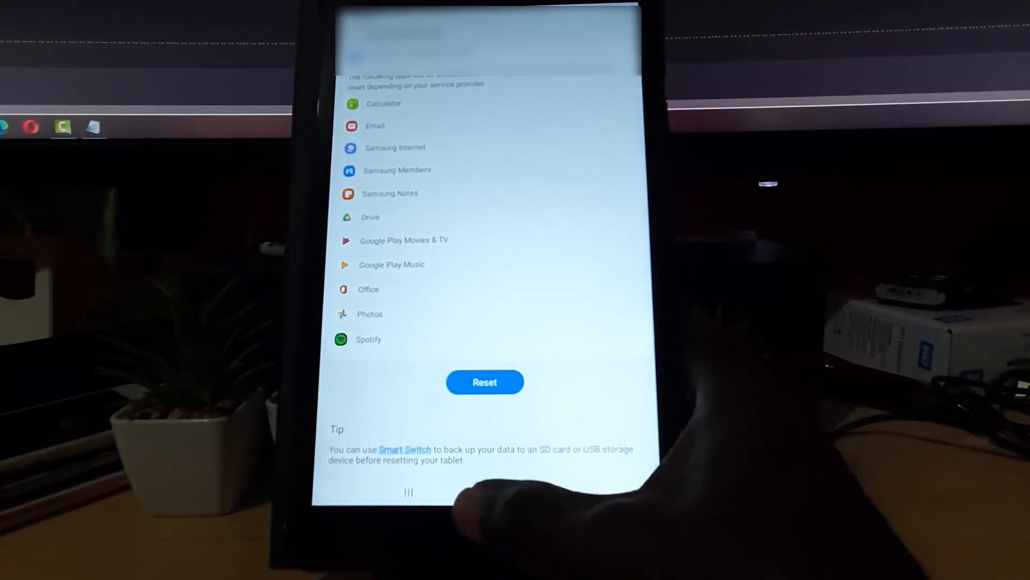
left_click(484, 382)
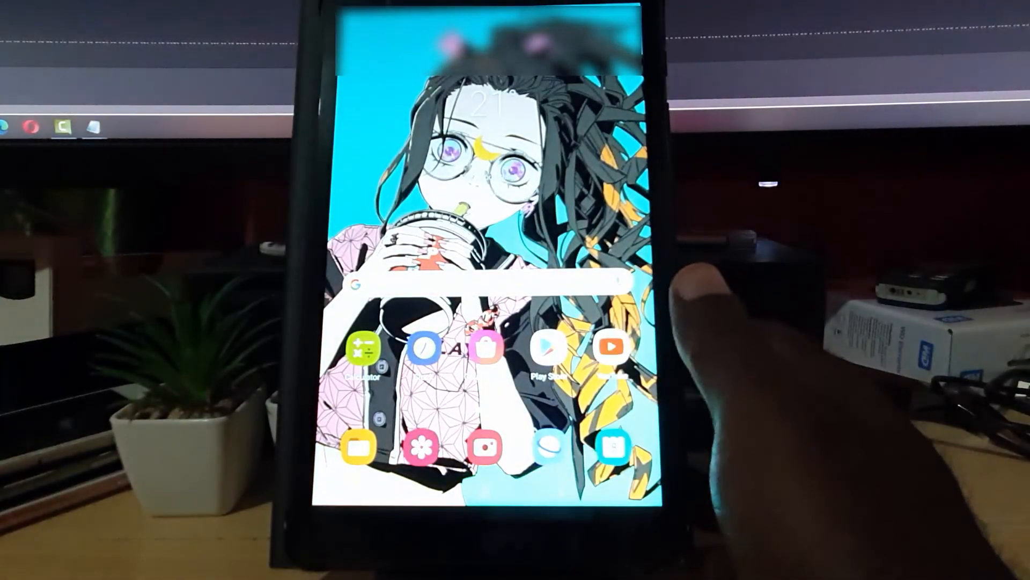